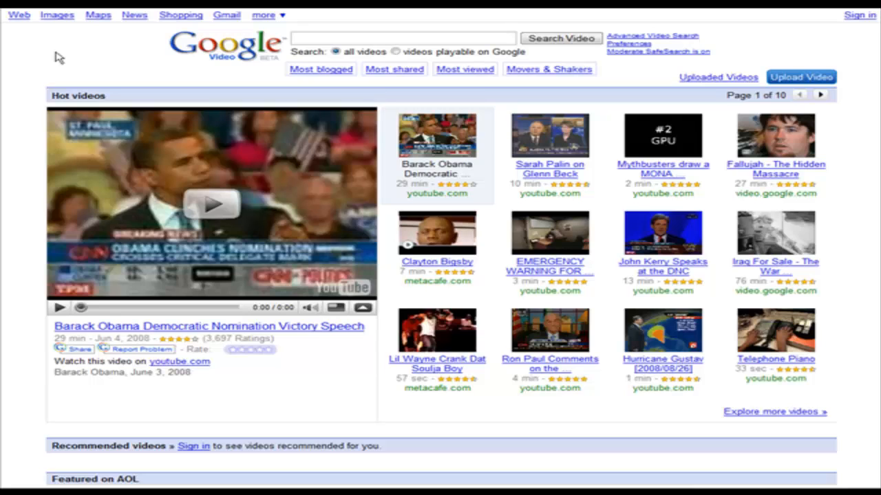
pyautogui.moveTo(238, 46)
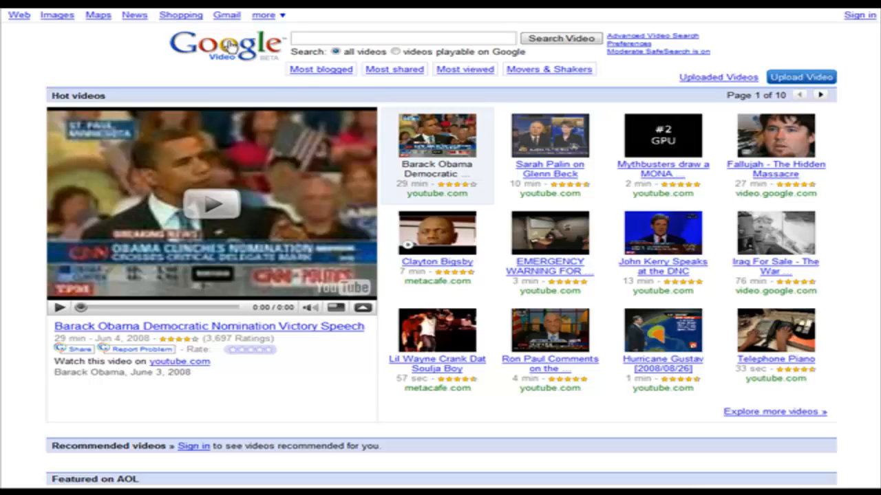
pyautogui.moveTo(218, 91)
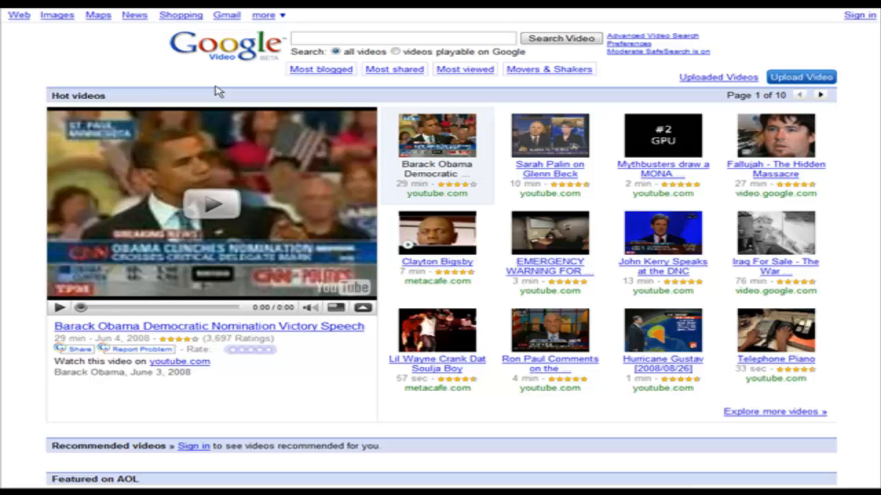
pyautogui.moveTo(291, 90)
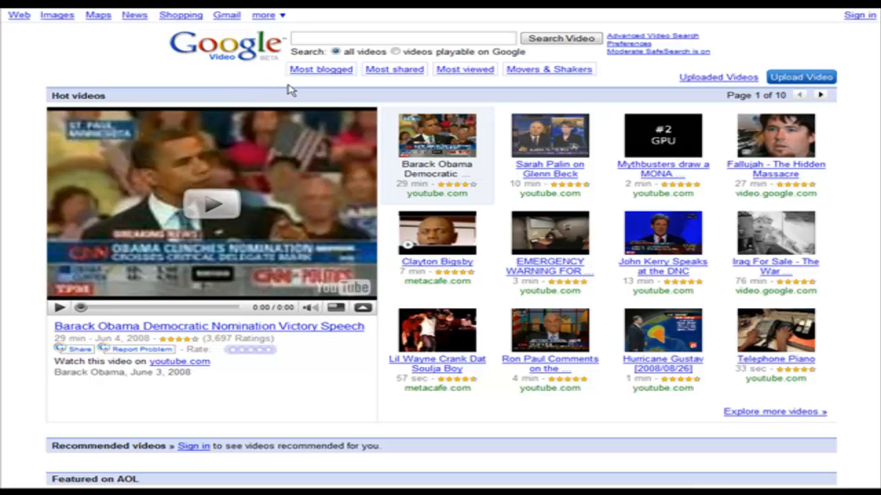
pyautogui.moveTo(458, 95)
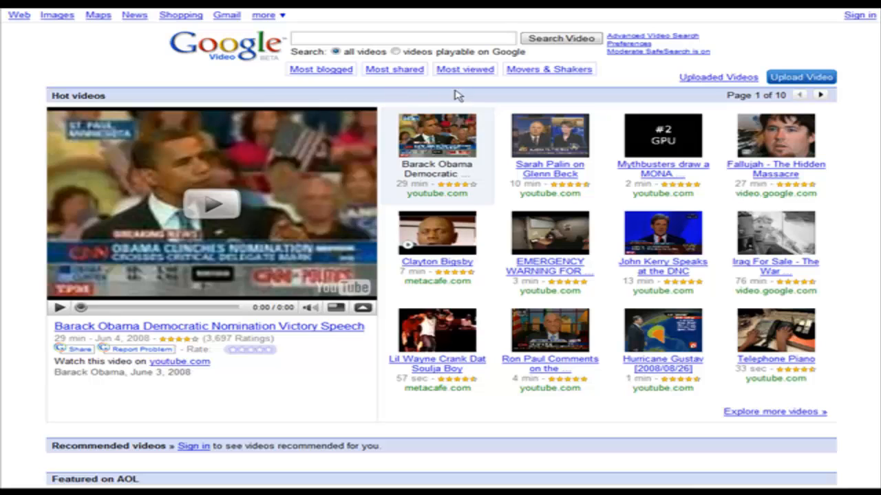
pyautogui.moveTo(309, 119)
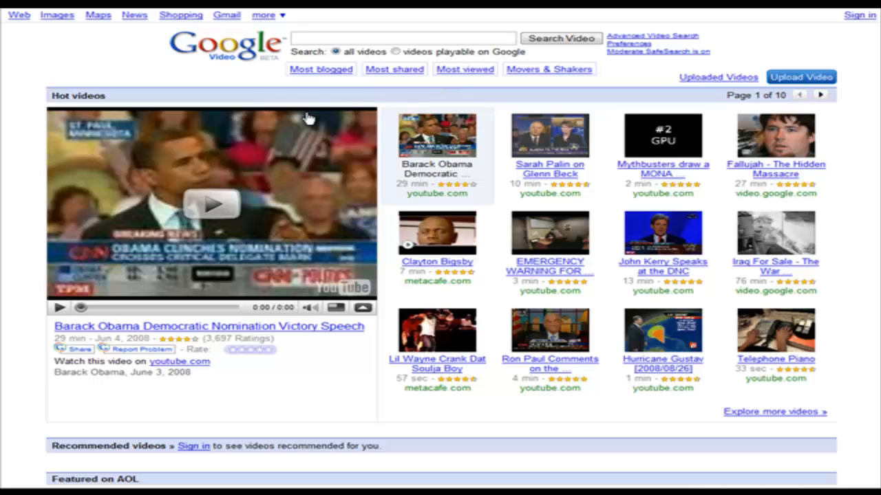
pyautogui.moveTo(592, 120)
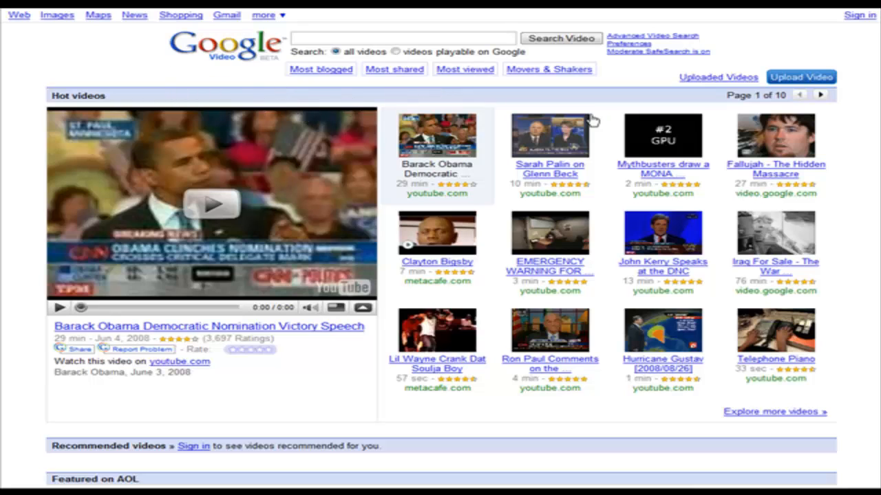
pyautogui.moveTo(485, 96)
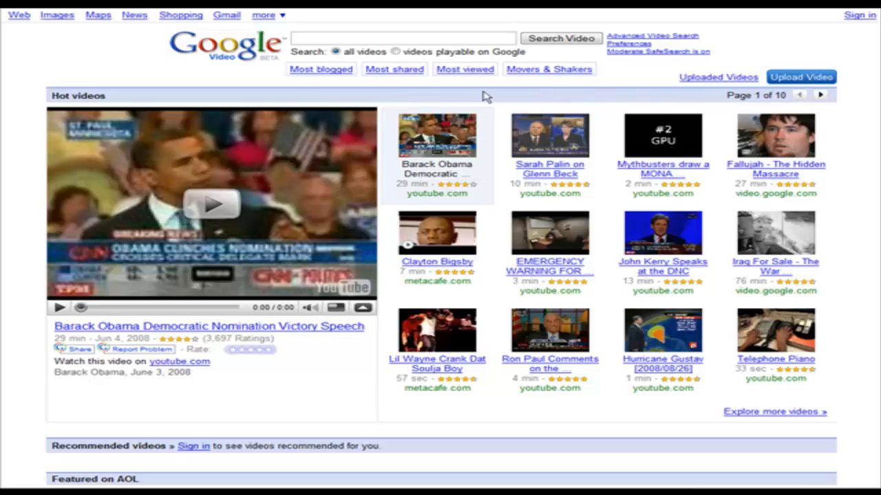
pyautogui.moveTo(160, 14)
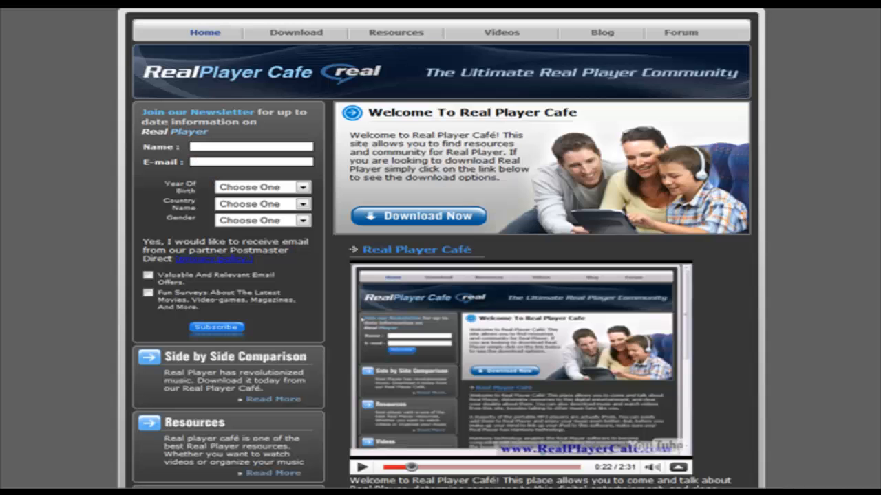
pyautogui.moveTo(586, 29)
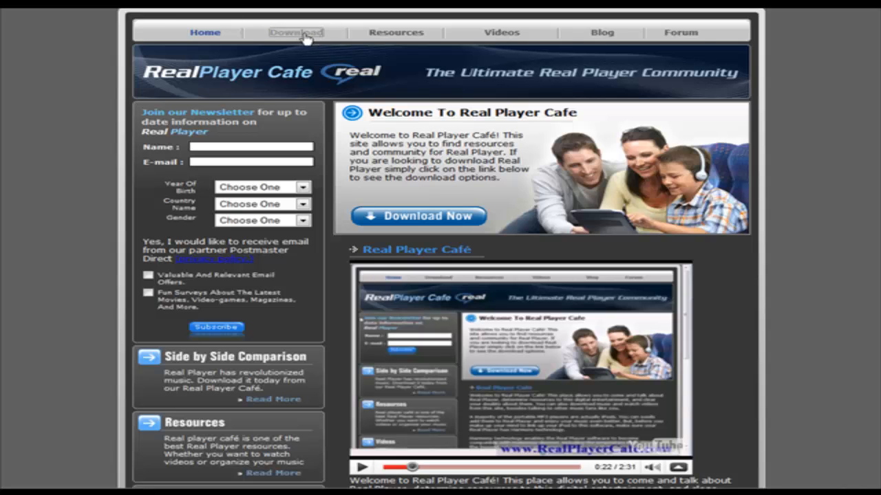
# - Choose the free RealPlayer download, skip the mailing list, and follow the sponsored link
pyautogui.click(296, 32)
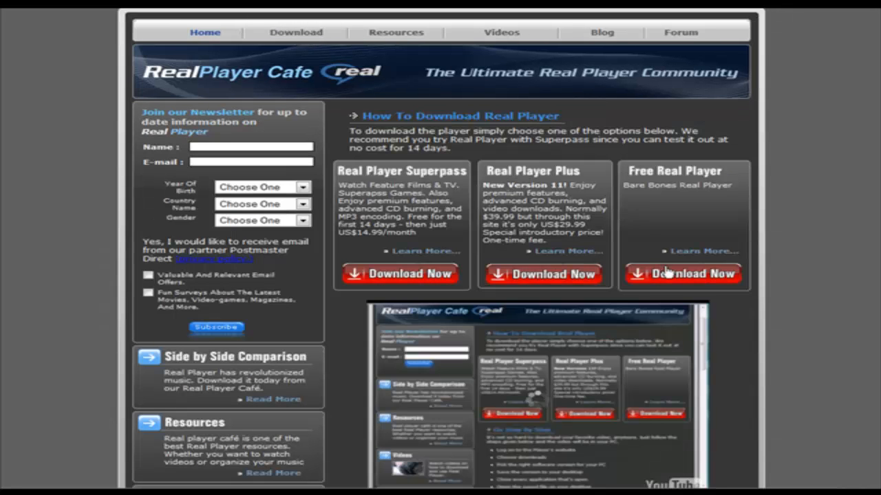
pyautogui.click(691, 273)
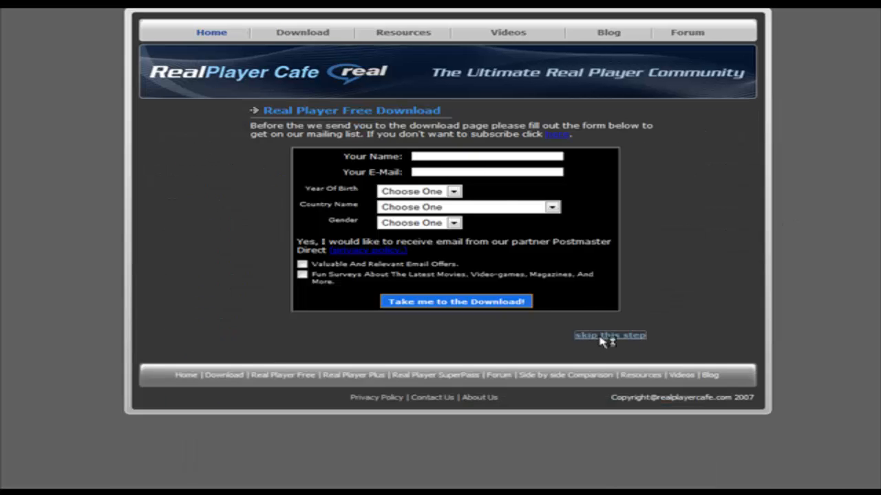
pyautogui.click(610, 335)
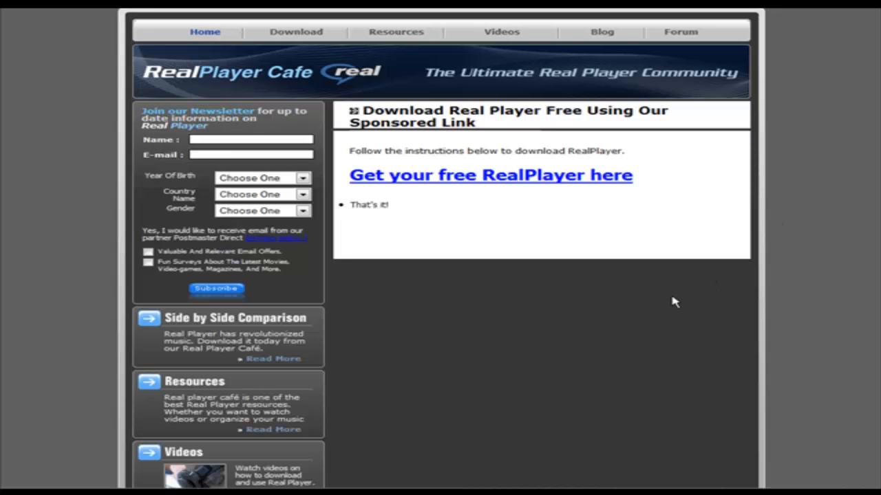
pyautogui.moveTo(474, 182)
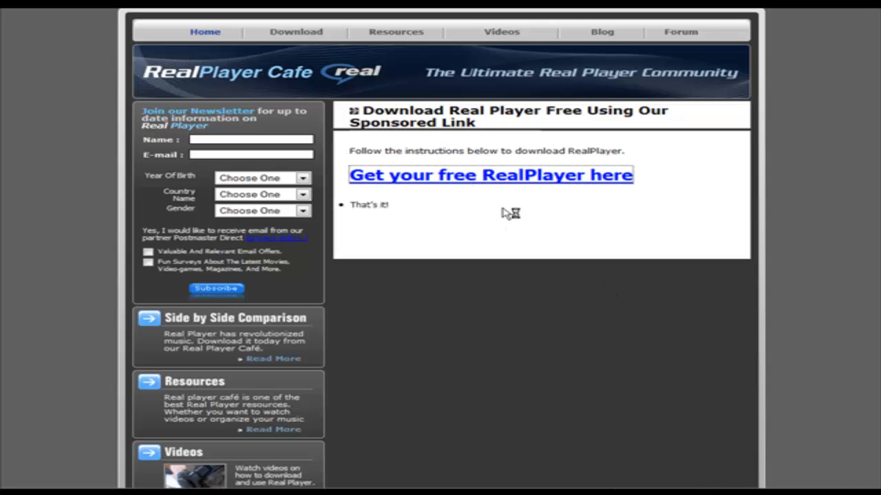
pyautogui.click(490, 174)
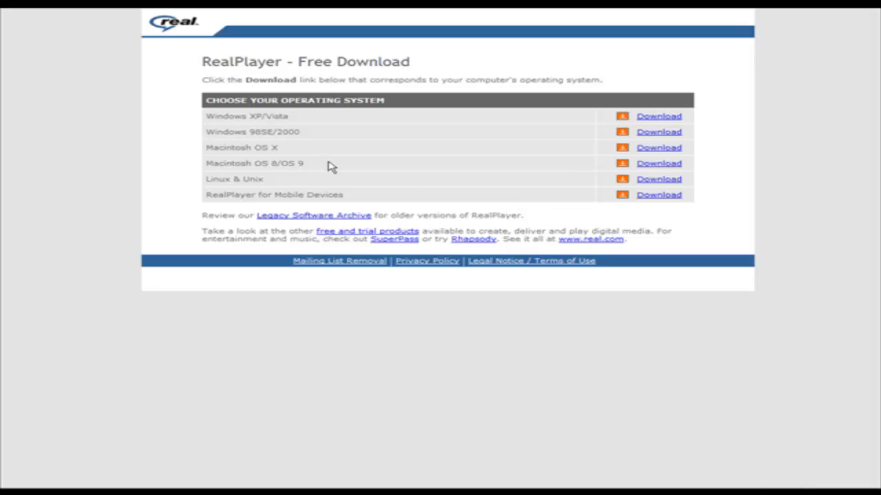
pyautogui.moveTo(658, 116)
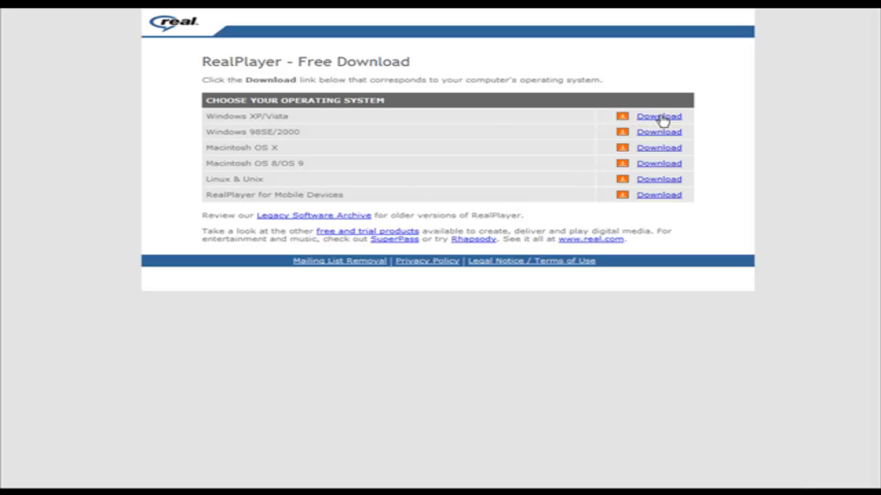
# - Download RealPlayer for Windows XP/Vista to reach the instructions page
pyautogui.click(658, 116)
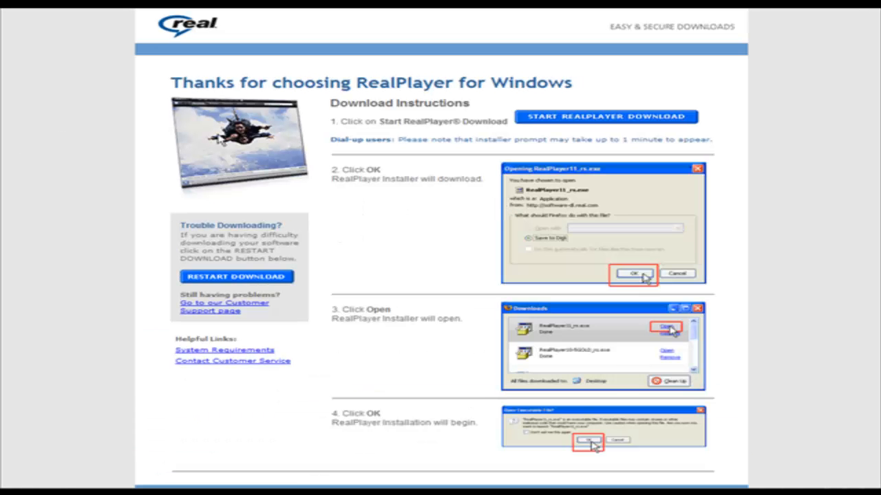
pyautogui.moveTo(631, 124)
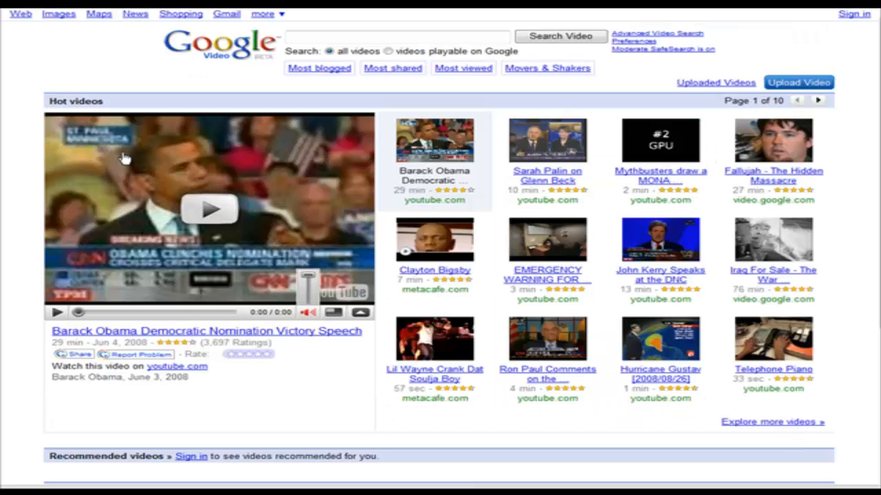
pyautogui.moveTo(509, 318)
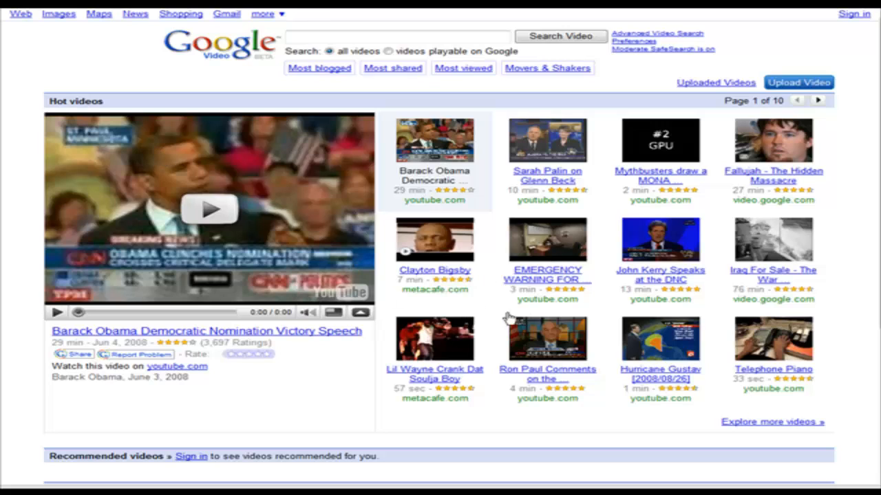
pyautogui.moveTo(151, 184)
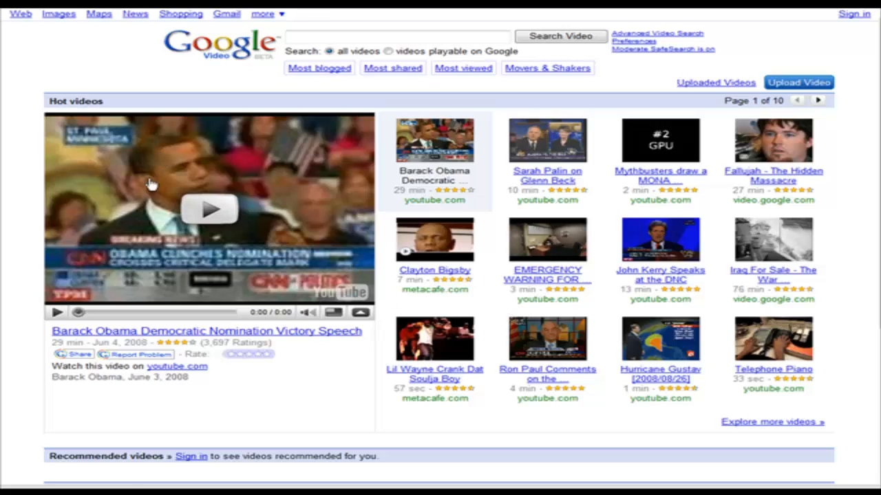
# - Play the Obama nomination speech and use 'Download This Video To RealPlayer' on it
pyautogui.click(209, 209)
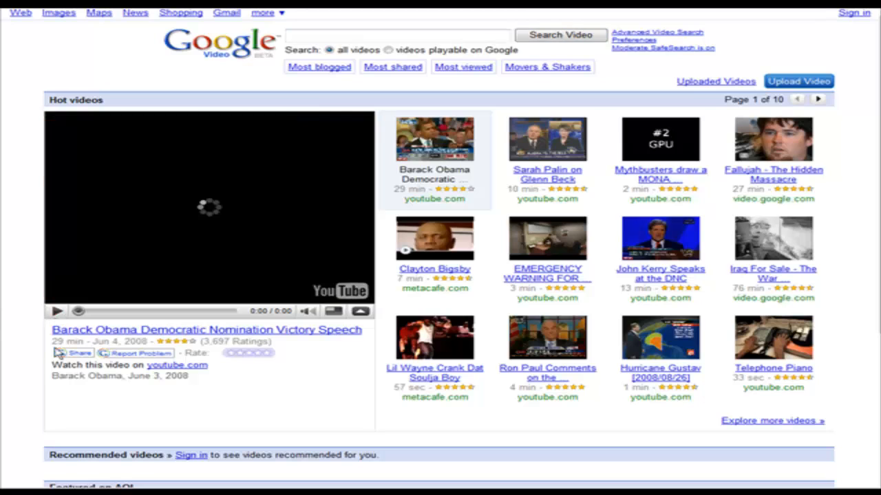
pyautogui.click(56, 311)
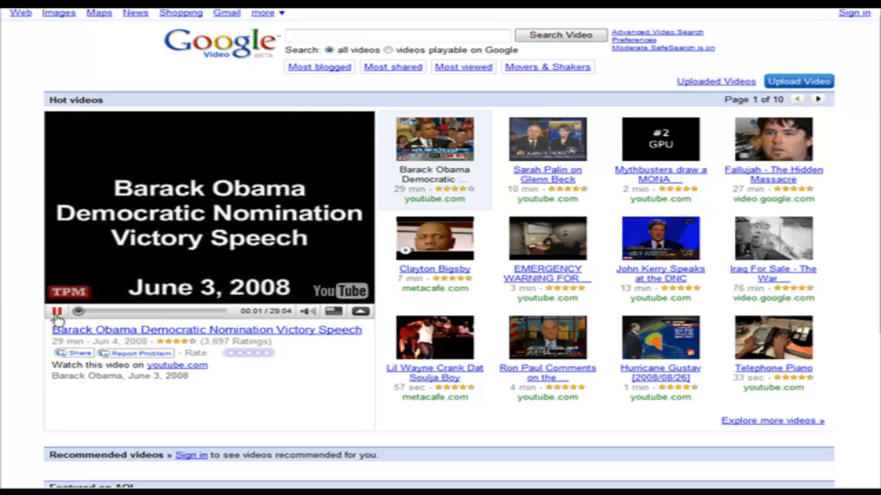
pyautogui.click(56, 311)
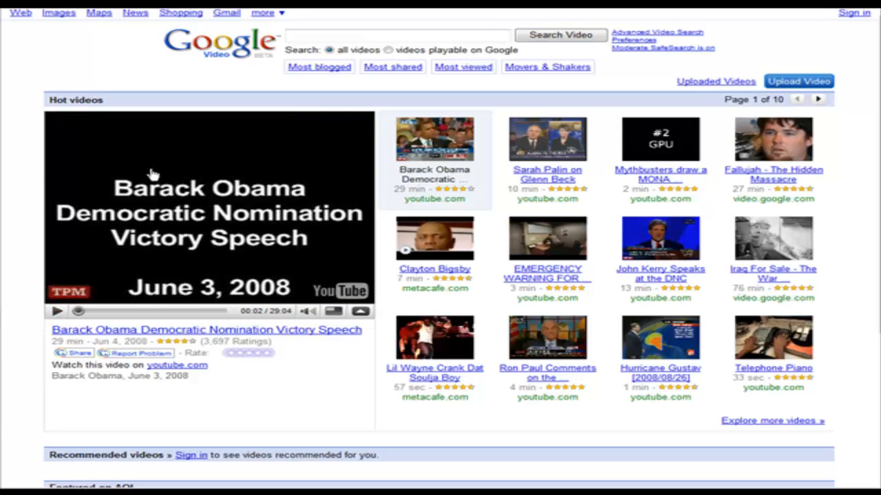
pyautogui.rightClick(151, 172)
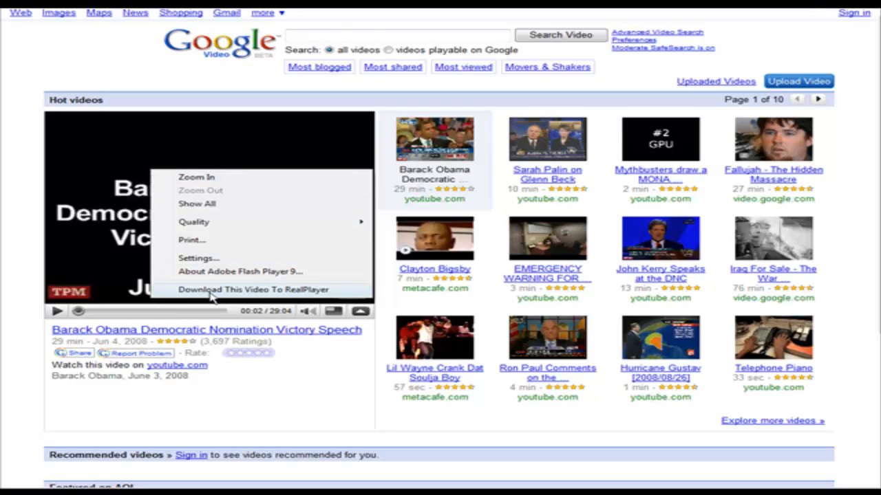
pyautogui.click(253, 289)
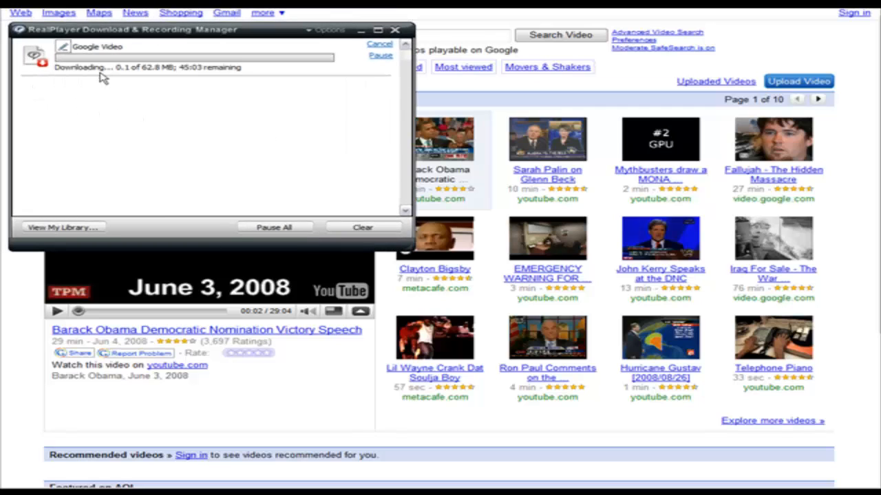
pyautogui.moveTo(143, 78)
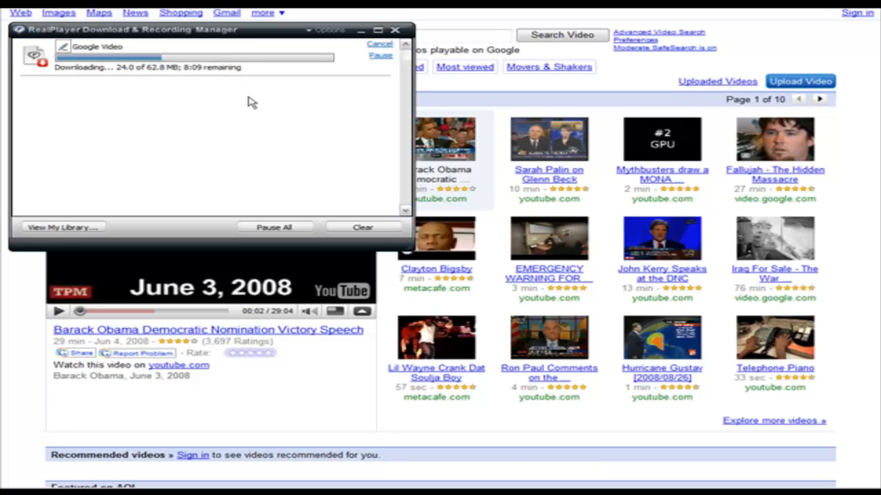
pyautogui.moveTo(200, 327)
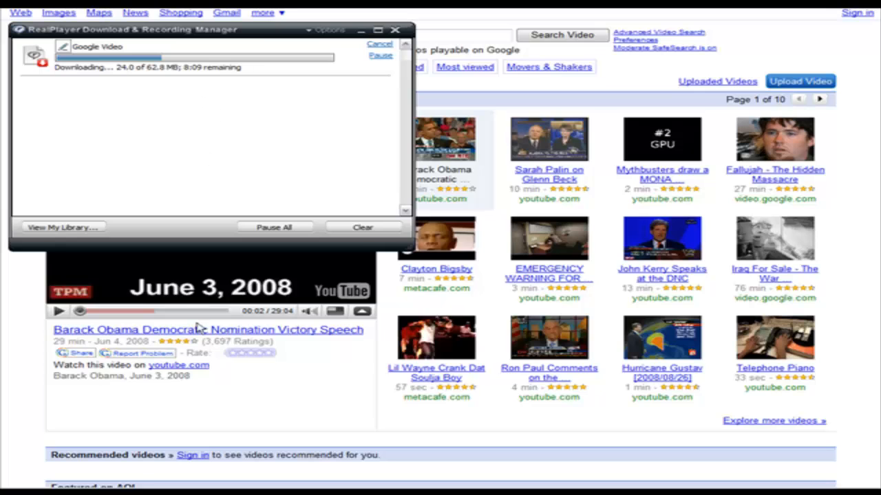
pyautogui.moveTo(236, 478)
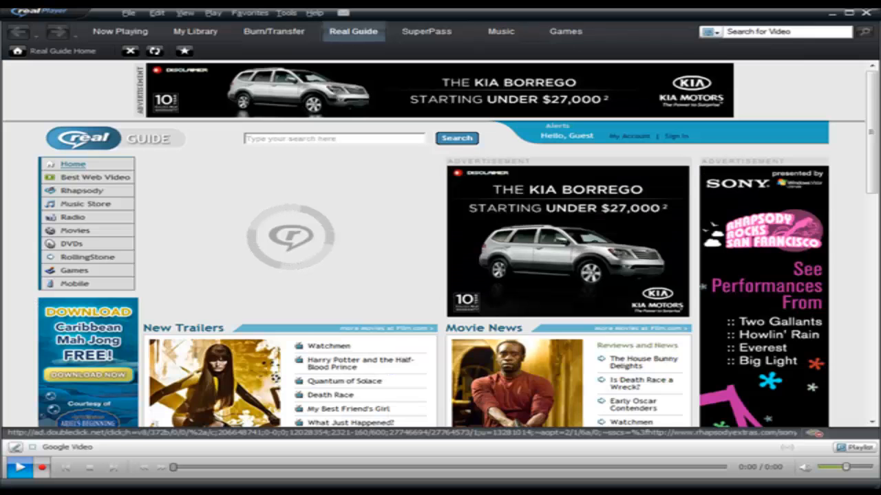
# - Show My Library's Downloads & Recordings with the Google Video clip listed
pyautogui.click(195, 31)
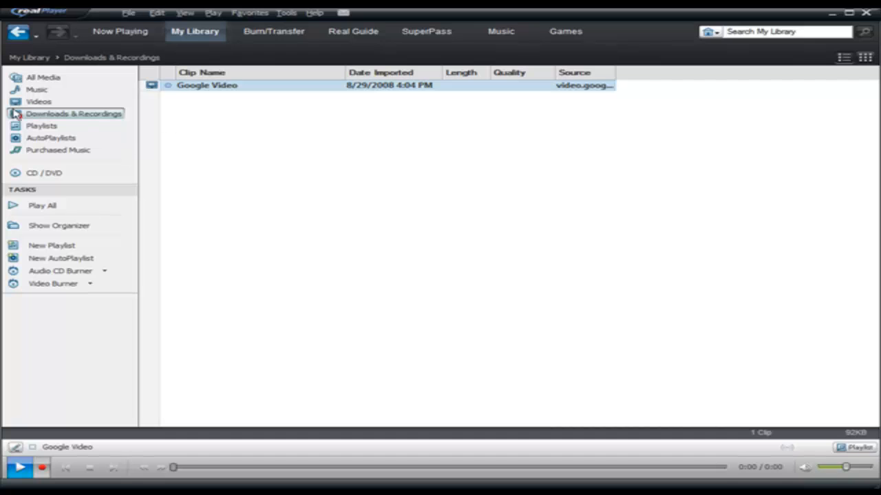
pyautogui.moveTo(203, 91)
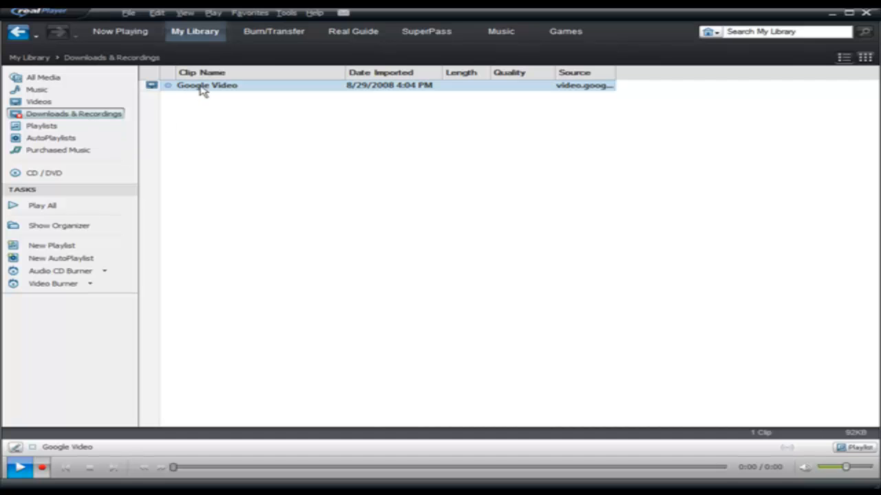
pyautogui.moveTo(240, 88)
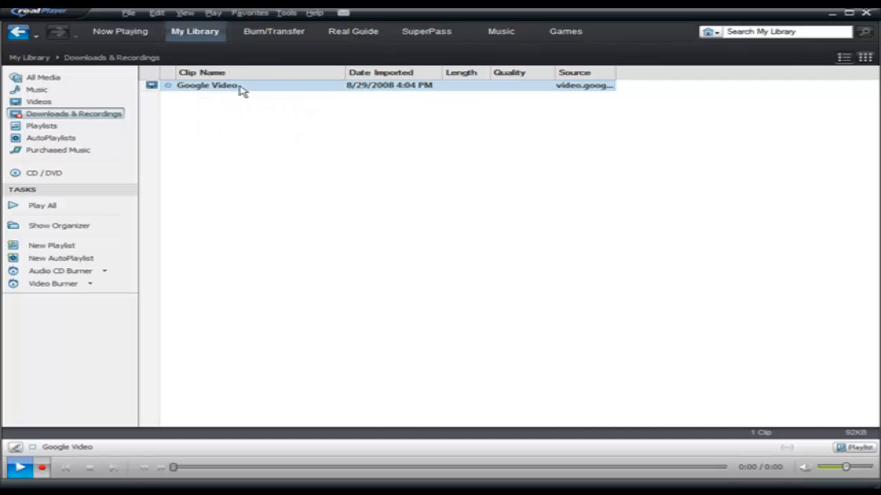
pyautogui.moveTo(218, 89)
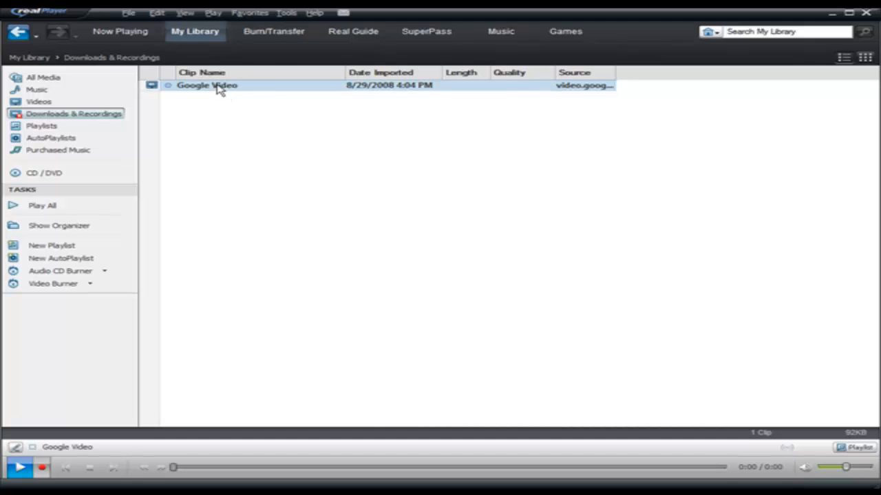
pyautogui.moveTo(579, 121)
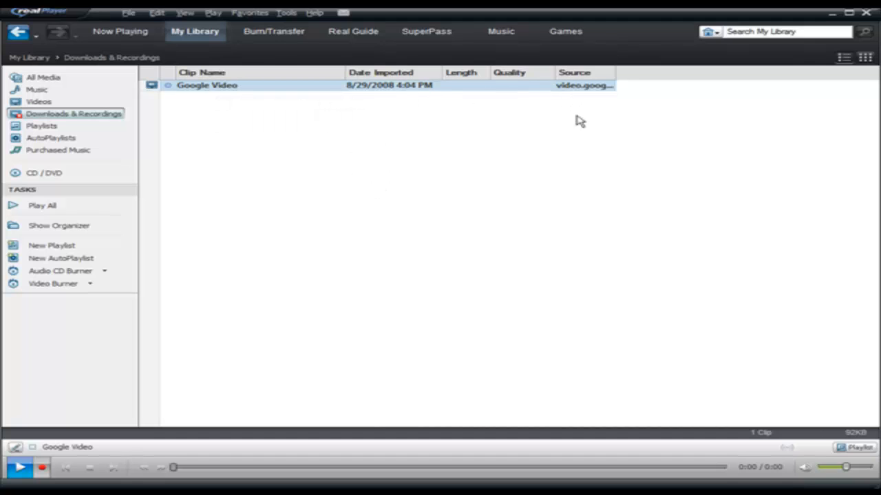
pyautogui.rightClick(206, 85)
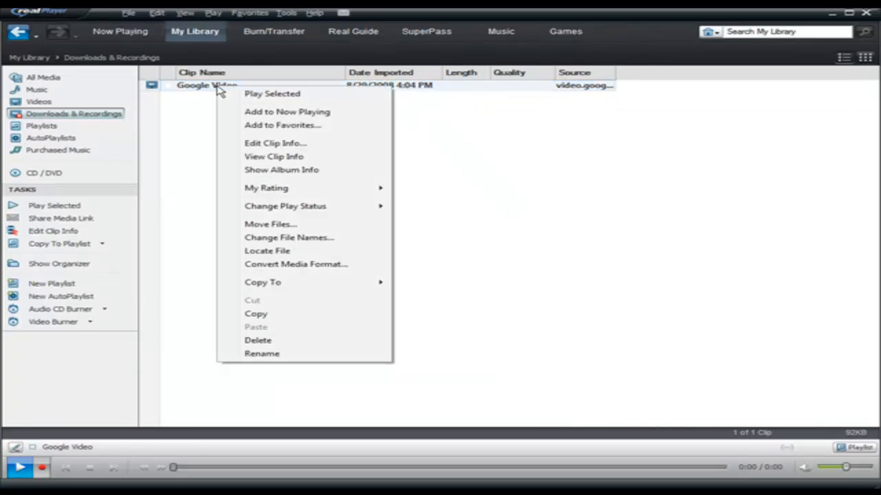
pyautogui.moveTo(316, 124)
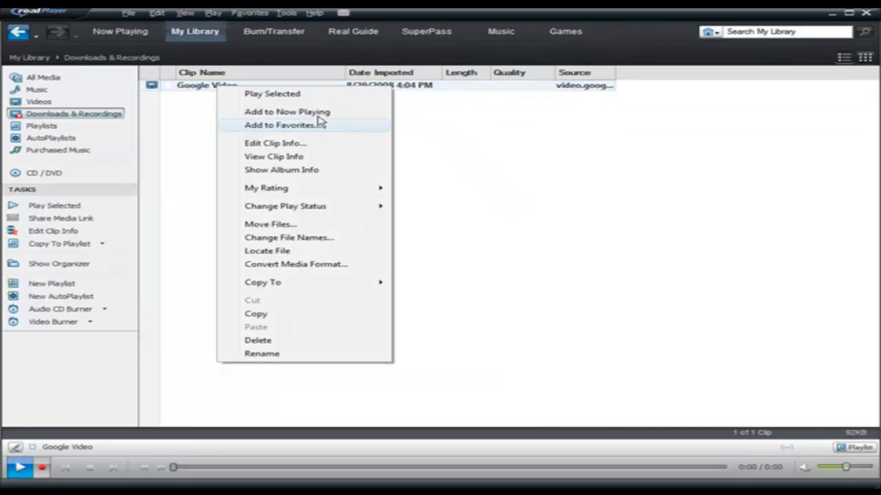
pyautogui.click(275, 143)
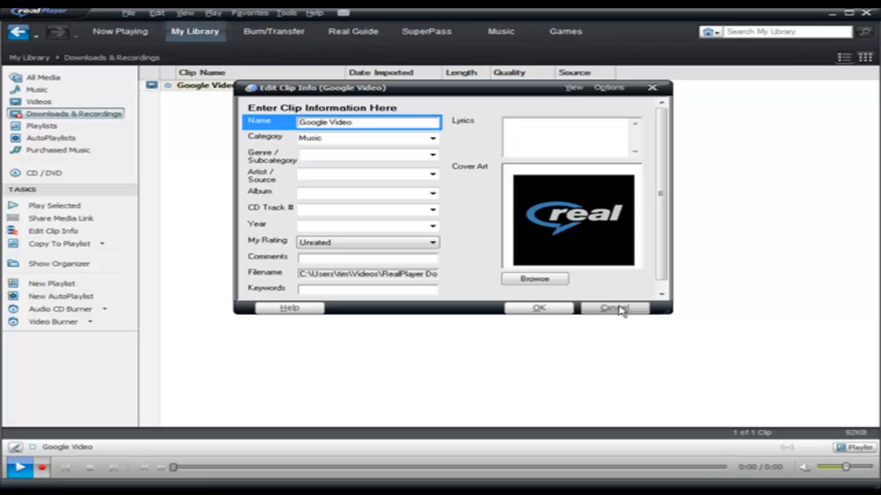
pyautogui.click(612, 308)
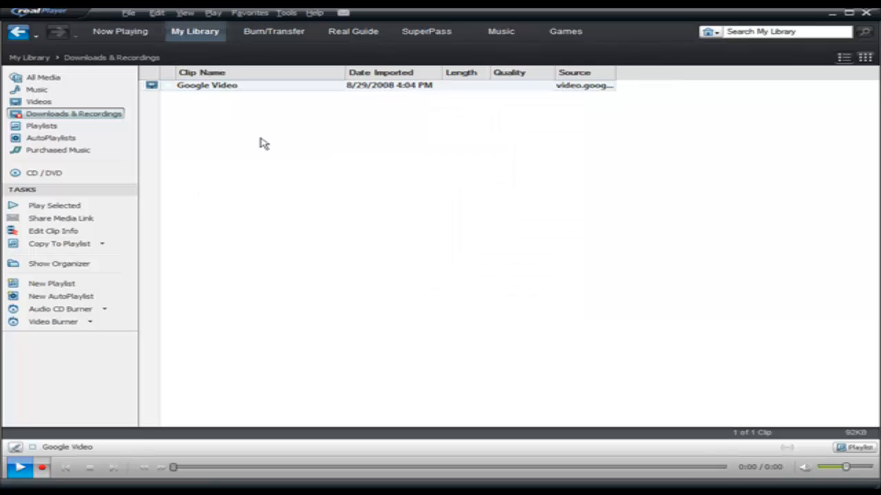
pyautogui.moveTo(236, 88)
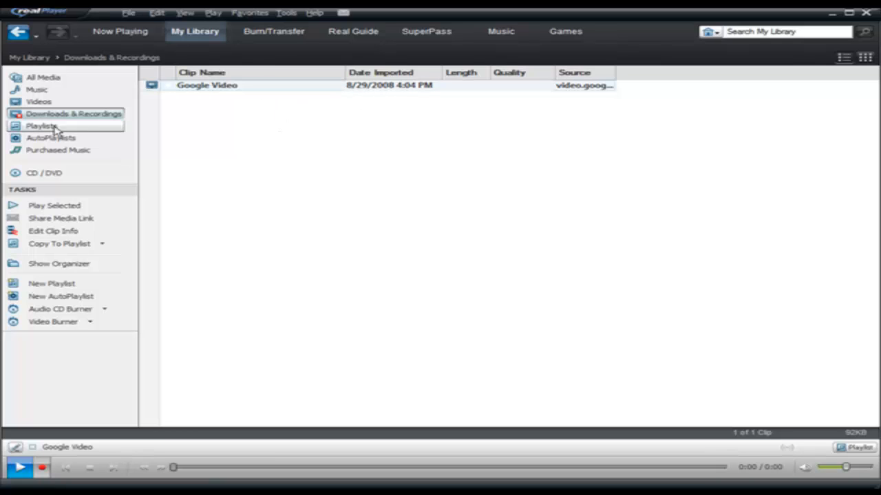
# - Show All Media in the library and play the Google Video clip with Play Selected
pyautogui.click(44, 77)
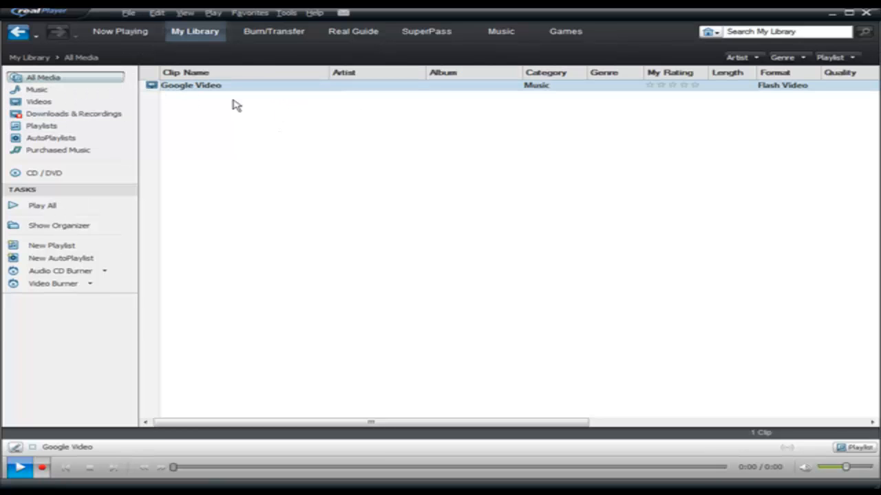
pyautogui.rightClick(190, 84)
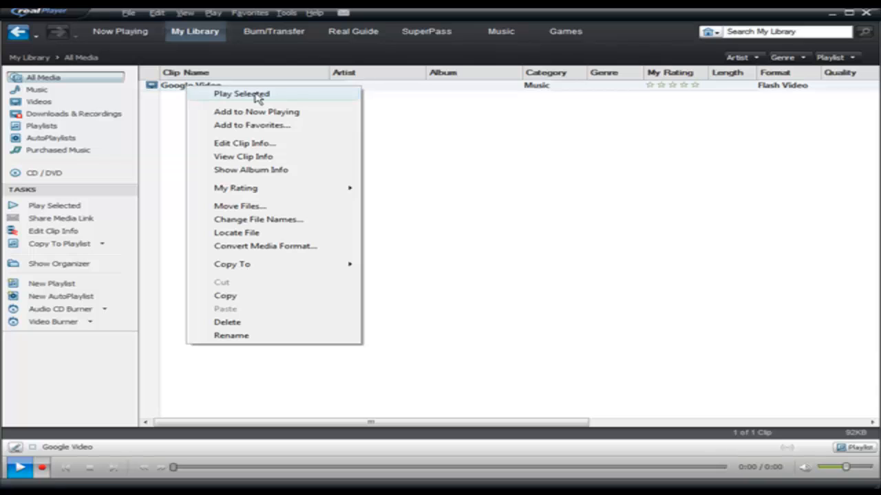
pyautogui.click(511, 176)
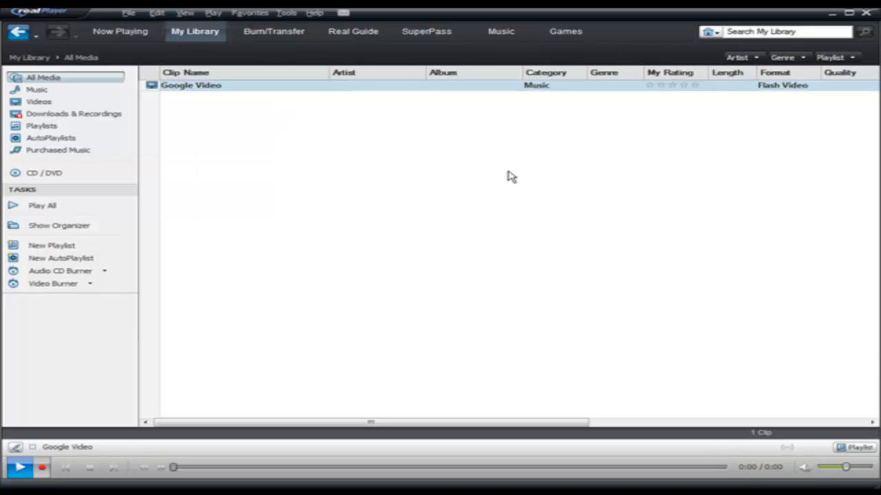
pyautogui.moveTo(747, 164)
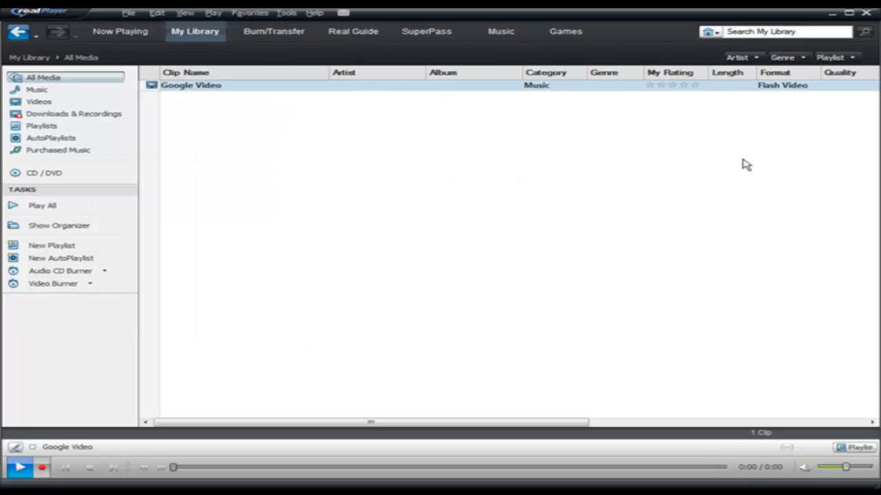
pyautogui.moveTo(607, 163)
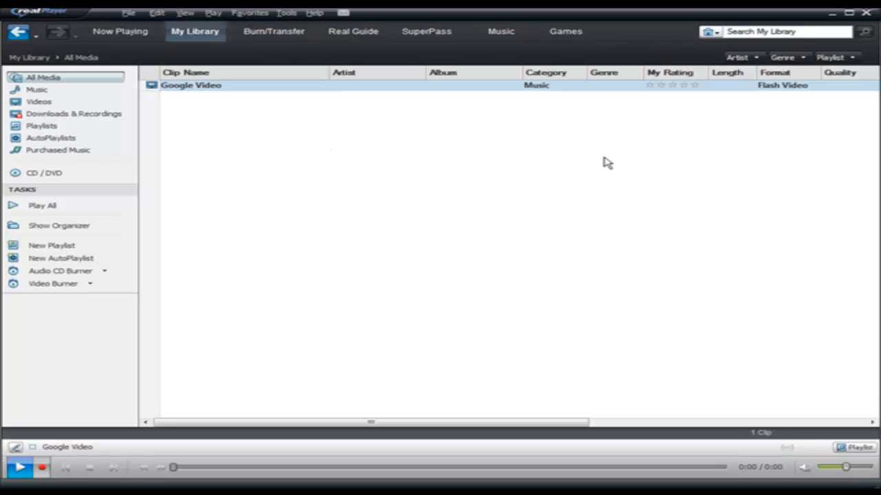
pyautogui.moveTo(451, 194)
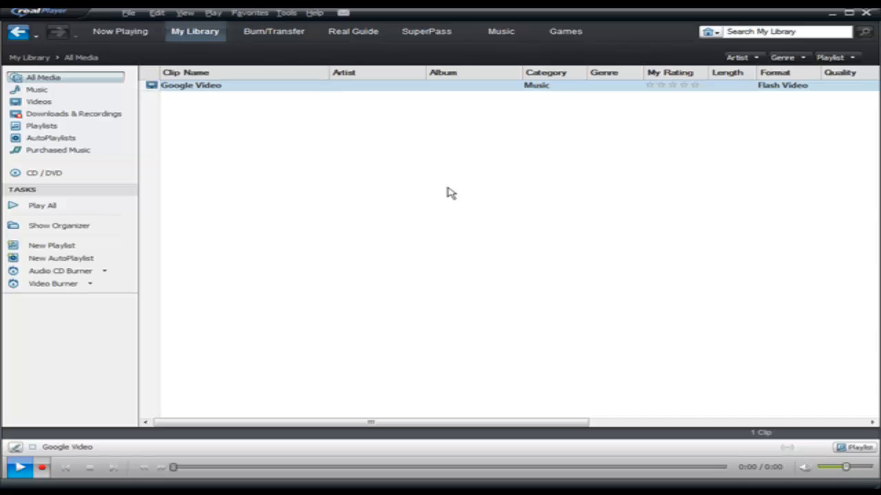